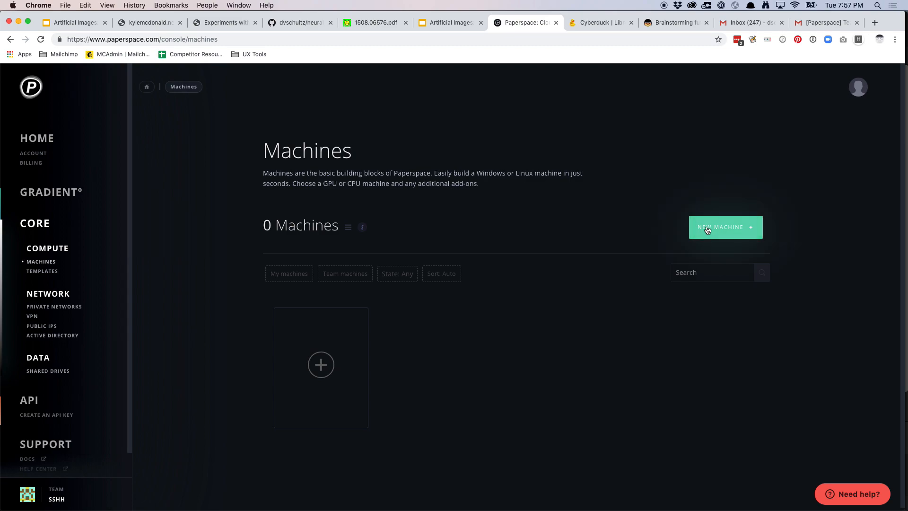
Step: Begin a new machine setup from the Machines page
{"action": "left_click", "coordinate": [724, 227]}
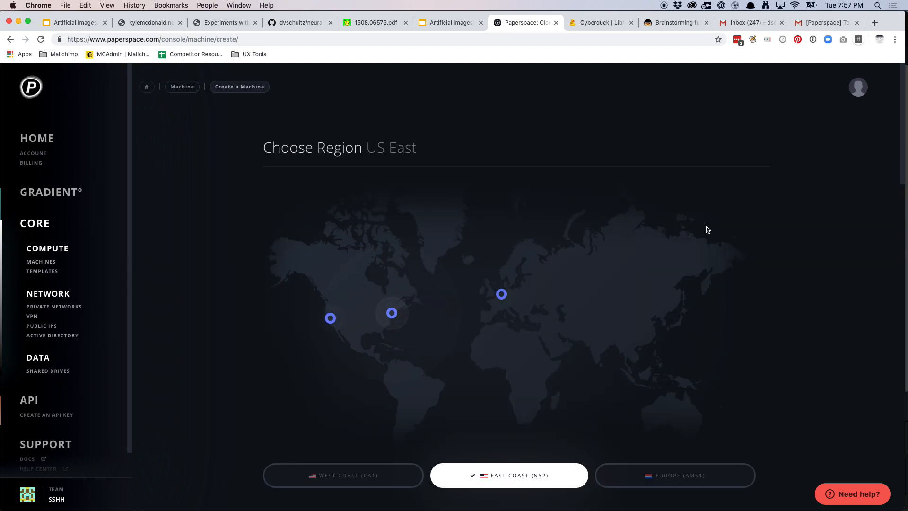
{"action": "scroll", "scroll_direction": "down", "scroll_amount": 3}
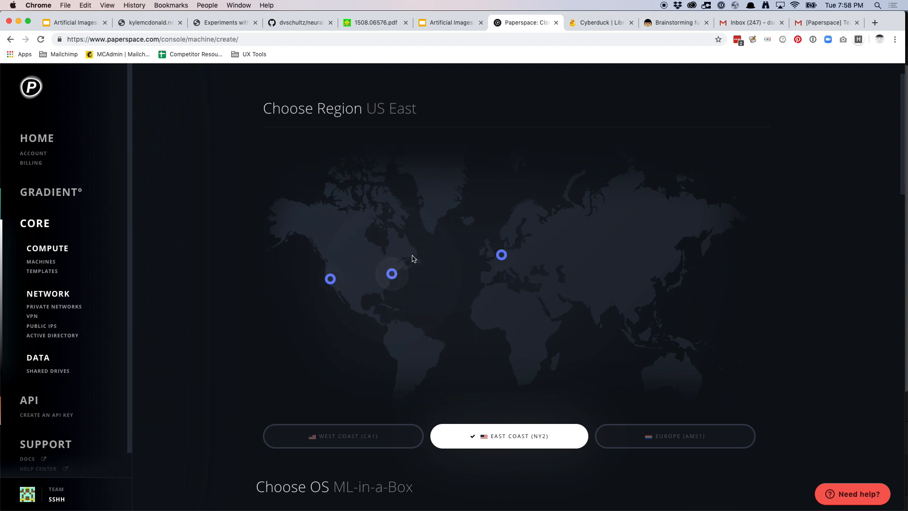
{"action": "mouse_move", "coordinate": [498, 265]}
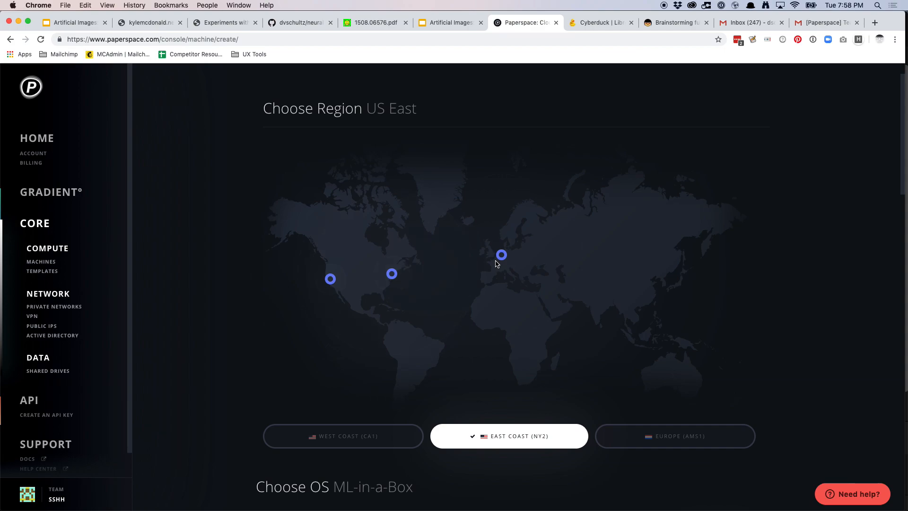
{"action": "scroll", "scroll_direction": "down", "scroll_amount": 3}
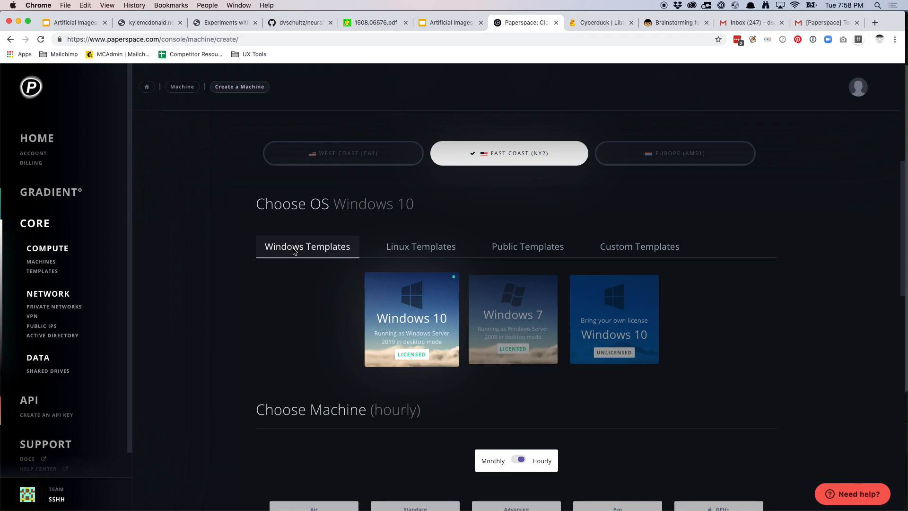
Step: Select the ML-in-a-Box public template as the machine's operating system
{"action": "left_click", "coordinate": [527, 246]}
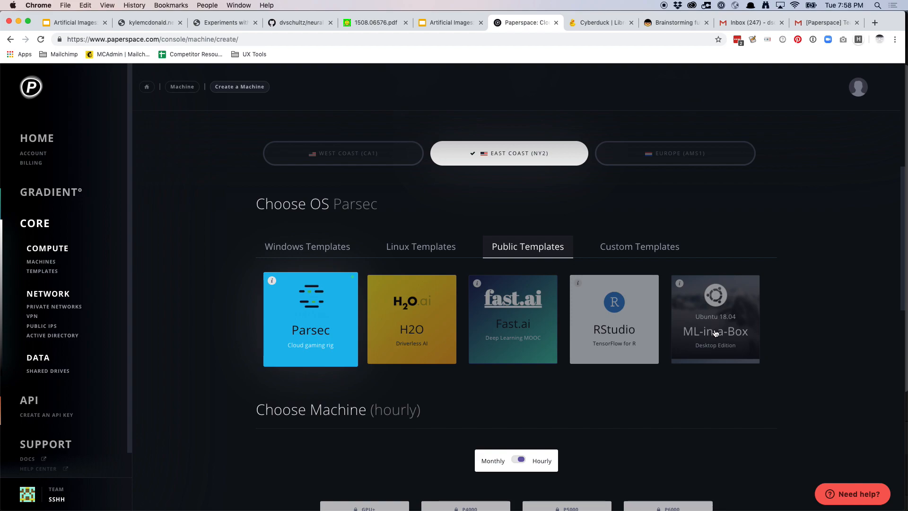
{"action": "left_click", "coordinate": [715, 319]}
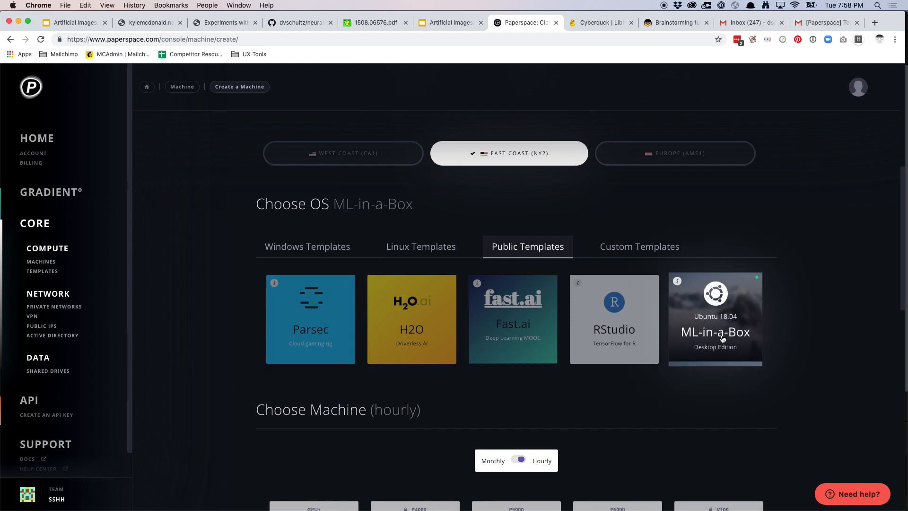
{"action": "scroll", "scroll_direction": "down", "scroll_amount": 3}
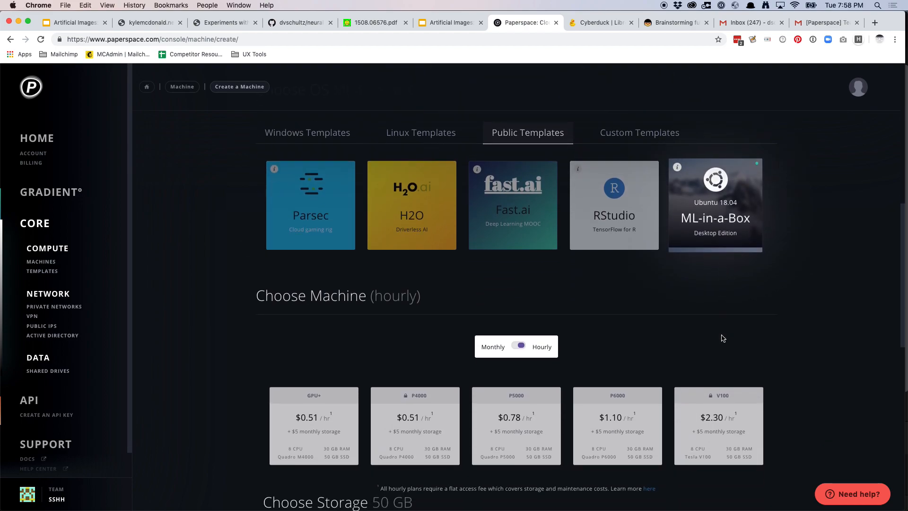
{"action": "scroll", "scroll_direction": "down", "scroll_amount": 3}
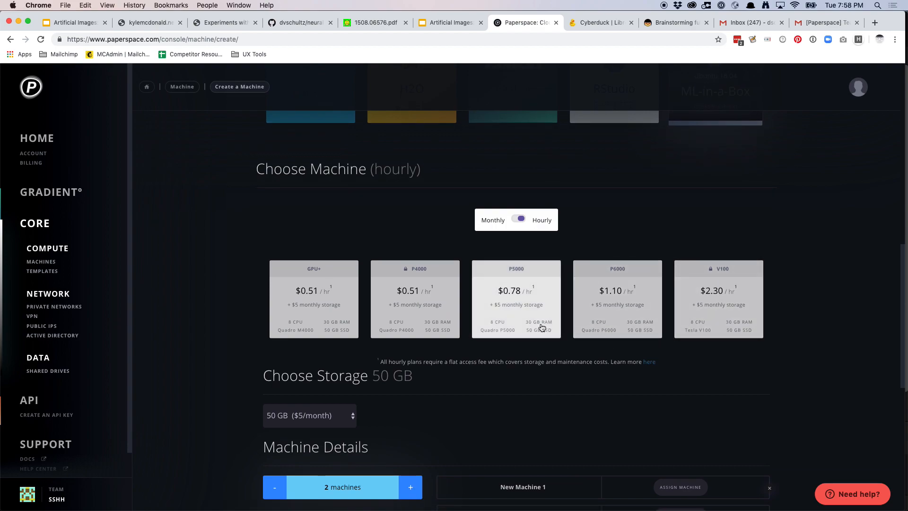
Step: Choose the P5000 hourly machine plan at $0.78/hr
{"action": "left_click", "coordinate": [517, 298]}
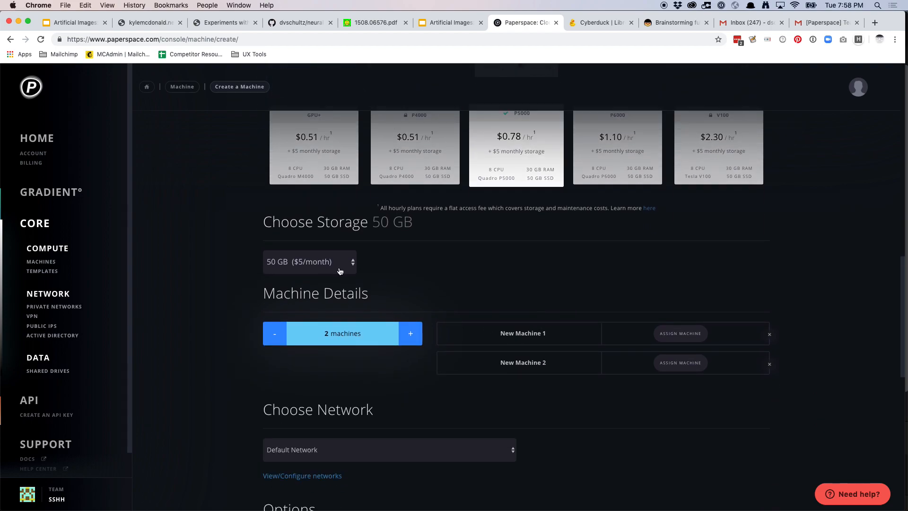
{"action": "left_click", "coordinate": [310, 261]}
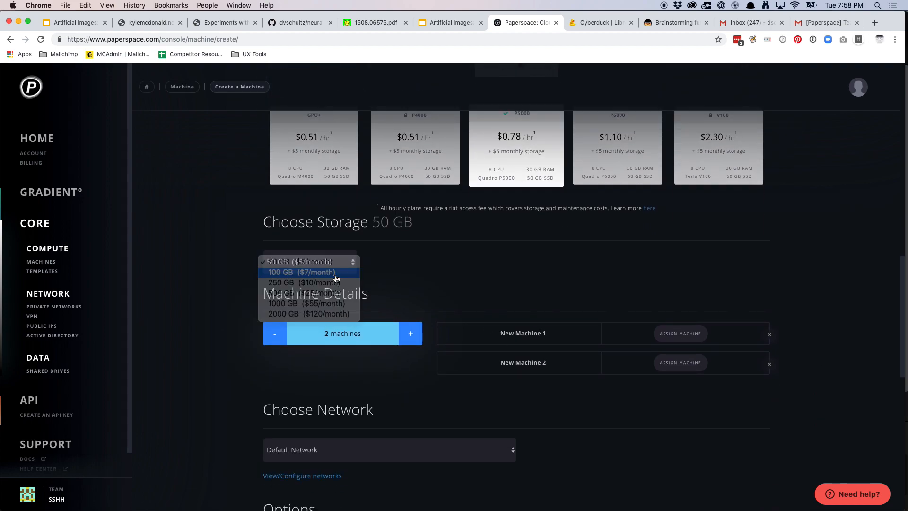
Step: Set storage to 100 GB at $7/month
{"action": "left_click", "coordinate": [302, 272]}
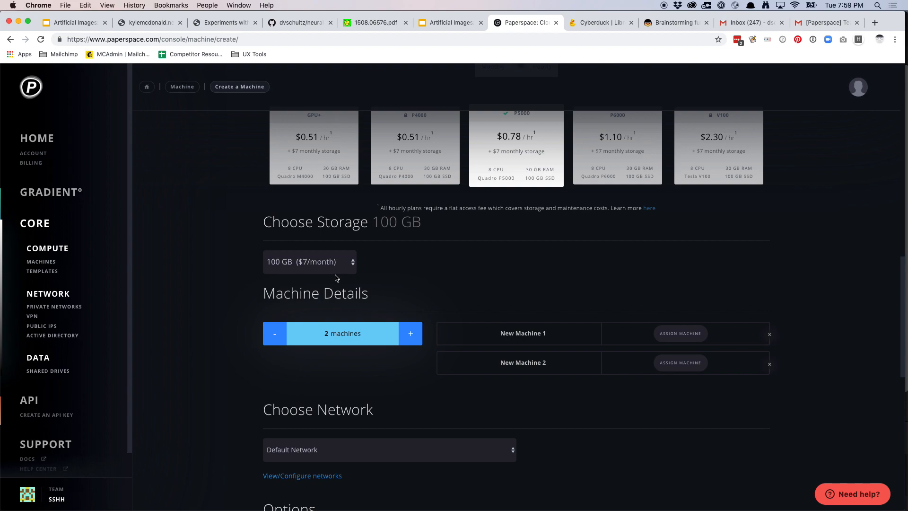
{"action": "mouse_move", "coordinate": [601, 324]}
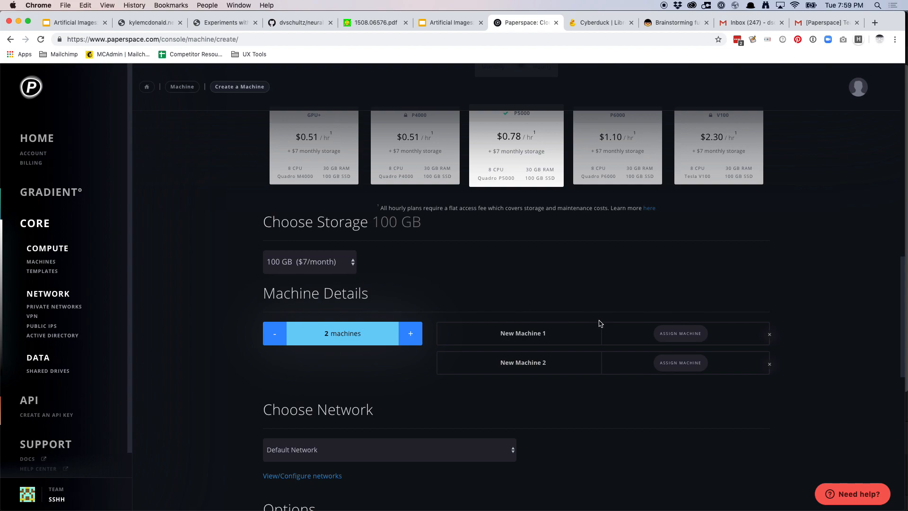
Step: Reduce the machine count from two to one
{"action": "left_click", "coordinate": [275, 333]}
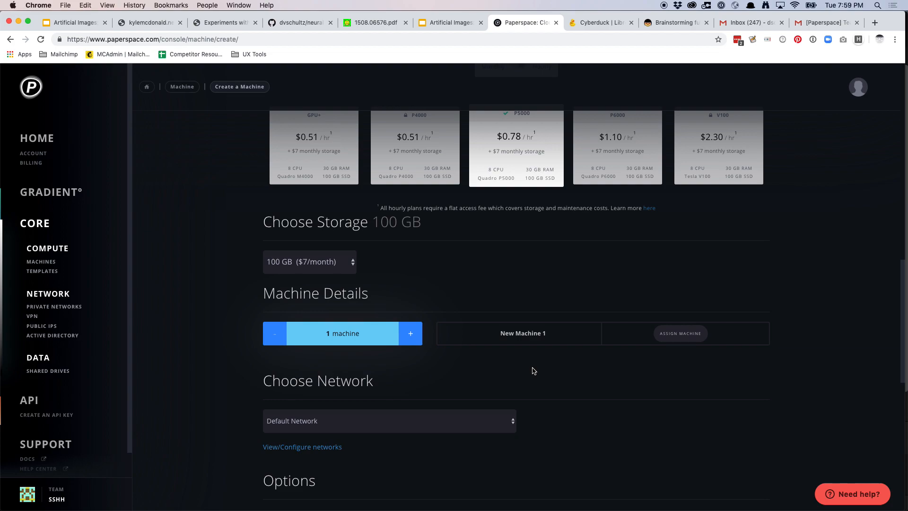
{"action": "scroll", "scroll_direction": "down", "scroll_amount": 3}
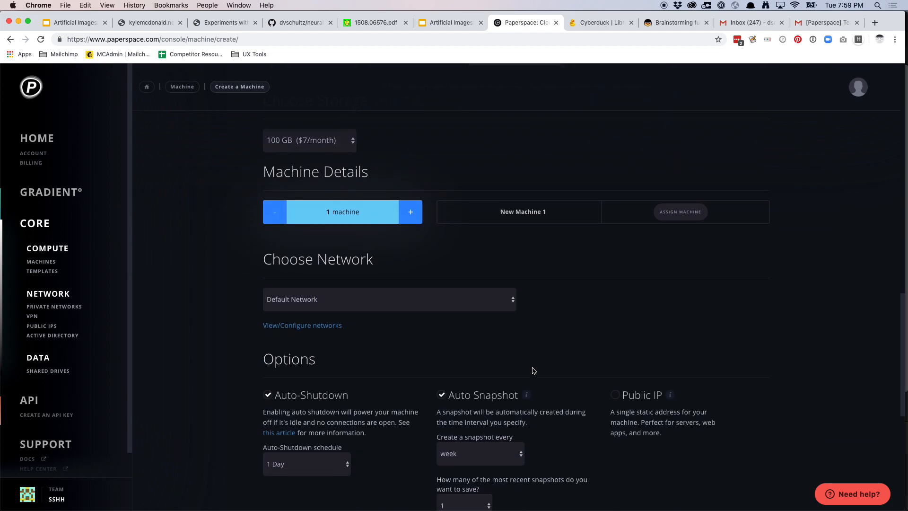
{"action": "scroll", "scroll_direction": "down", "scroll_amount": 3}
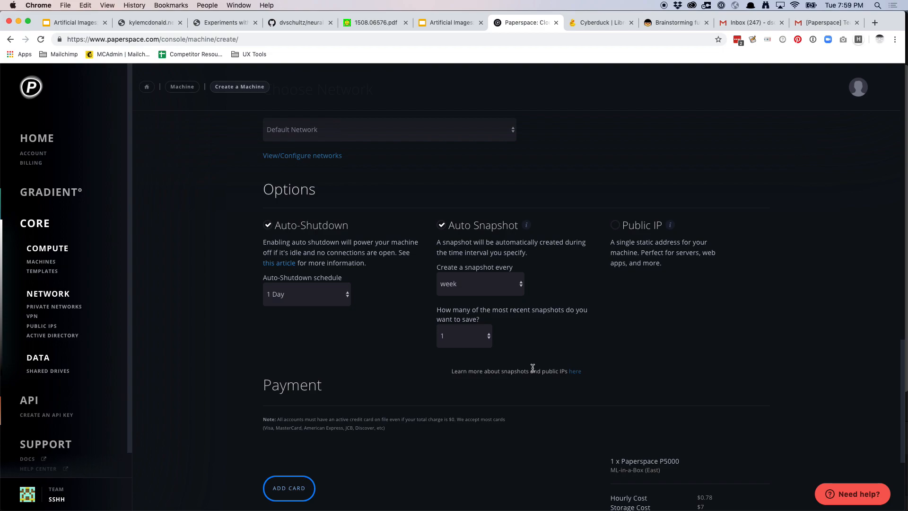
{"action": "mouse_move", "coordinate": [533, 370]}
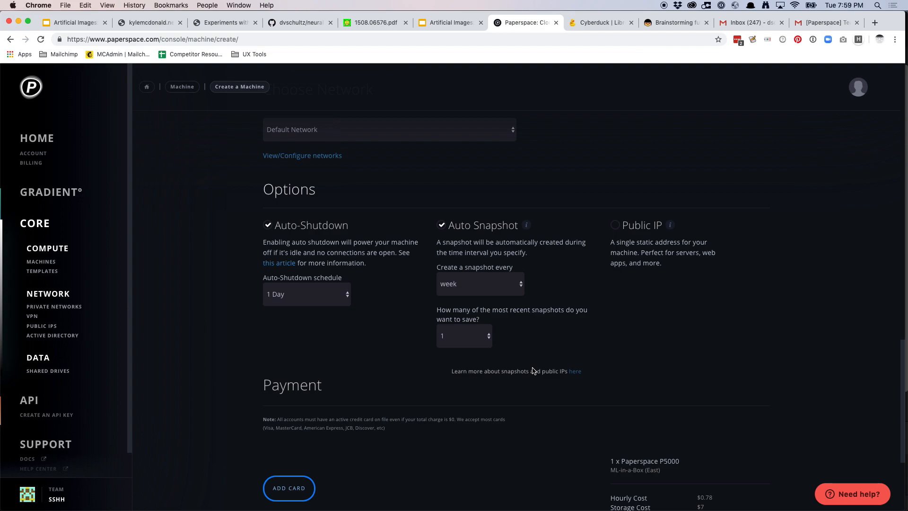
{"action": "mouse_move", "coordinate": [614, 225]}
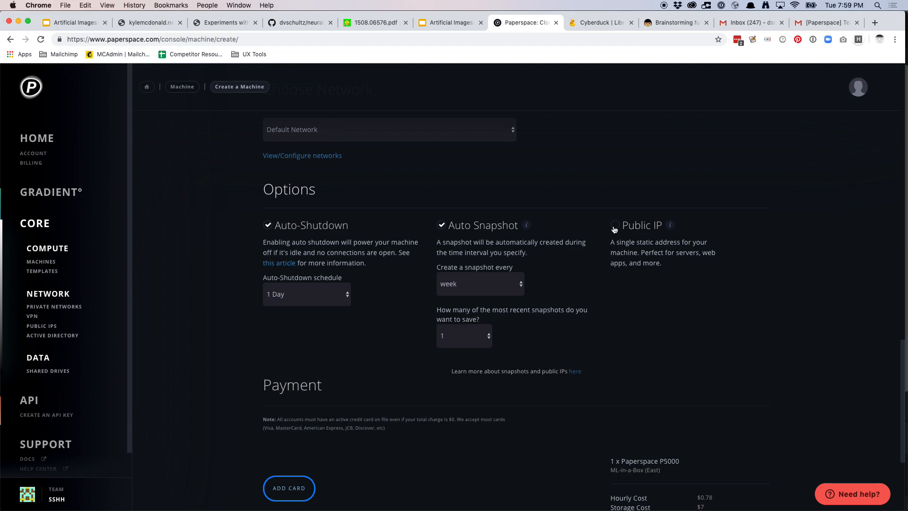
{"action": "left_click", "coordinate": [615, 226]}
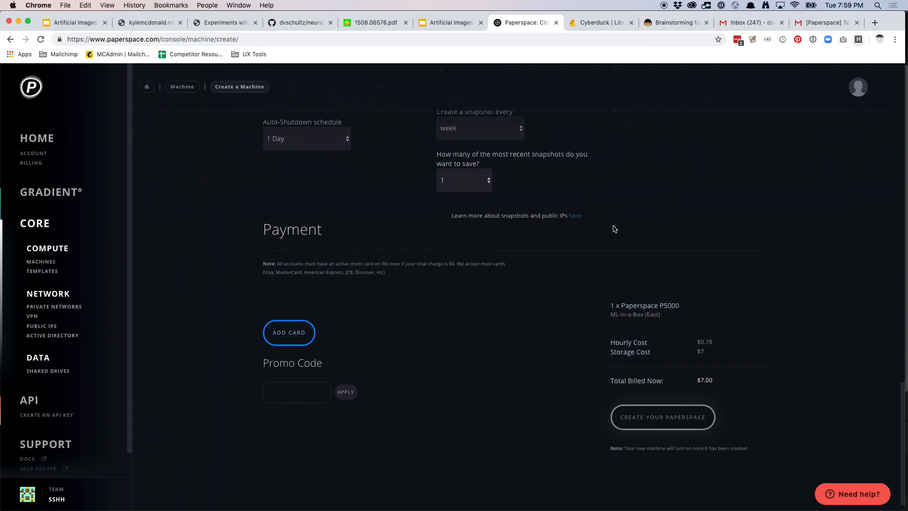
{"action": "scroll", "scroll_direction": "down", "scroll_amount": 3}
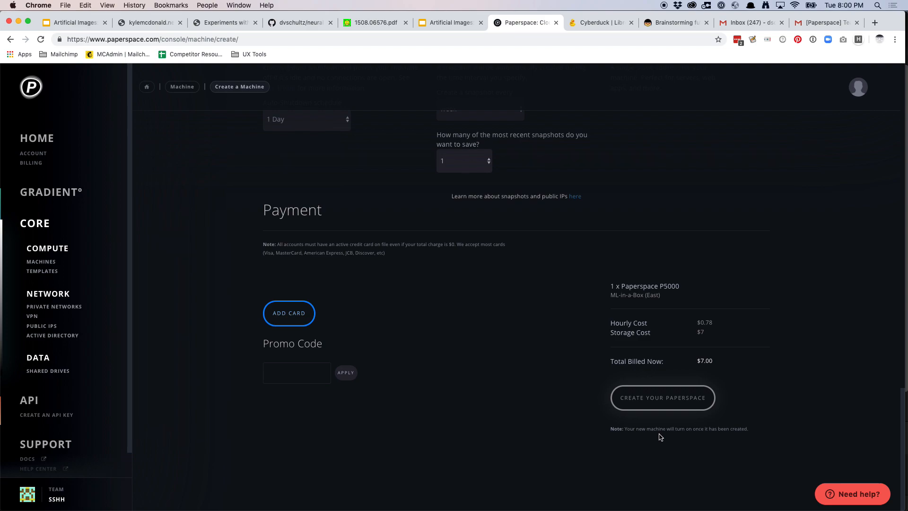
{"action": "mouse_move", "coordinate": [662, 399]}
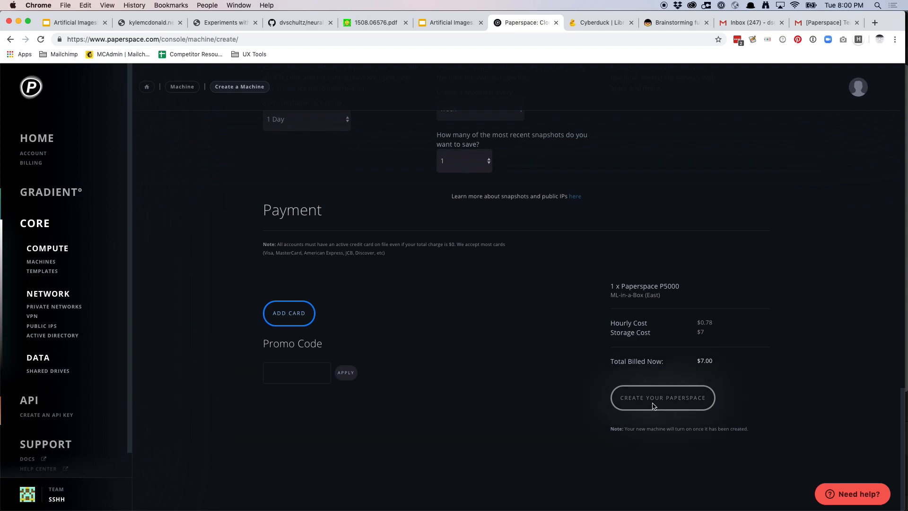